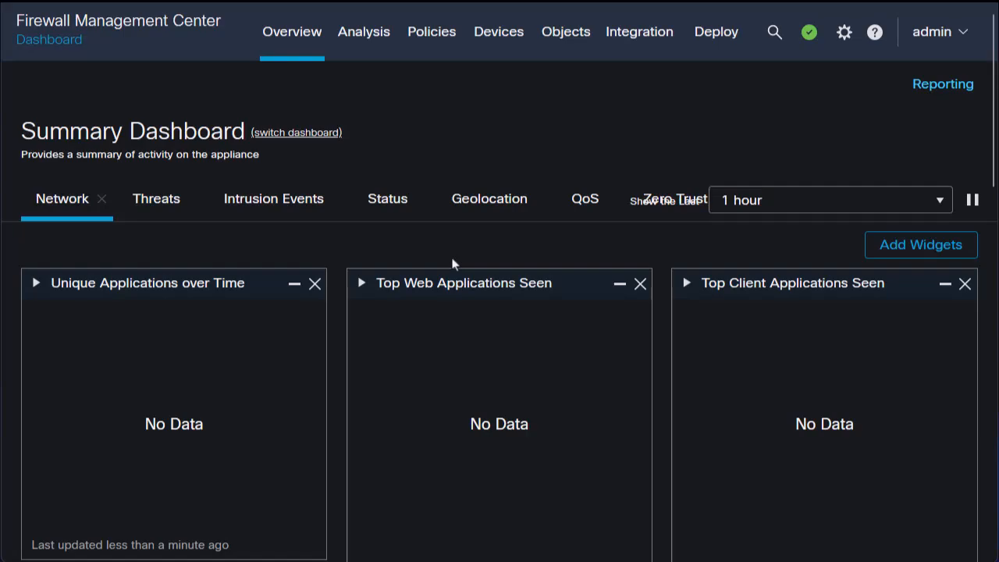
mouse_move(565, 31)
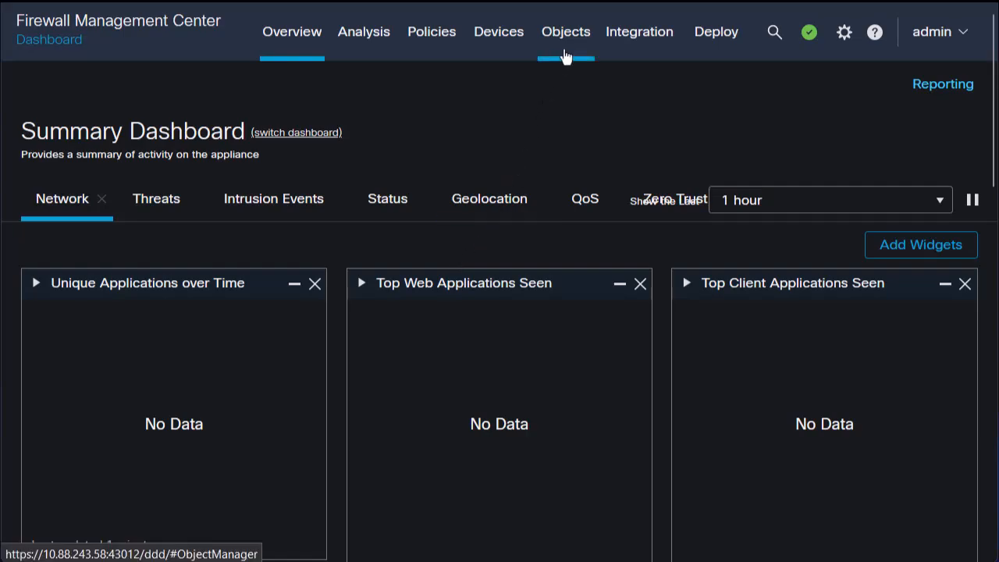
mouse_move(577, 92)
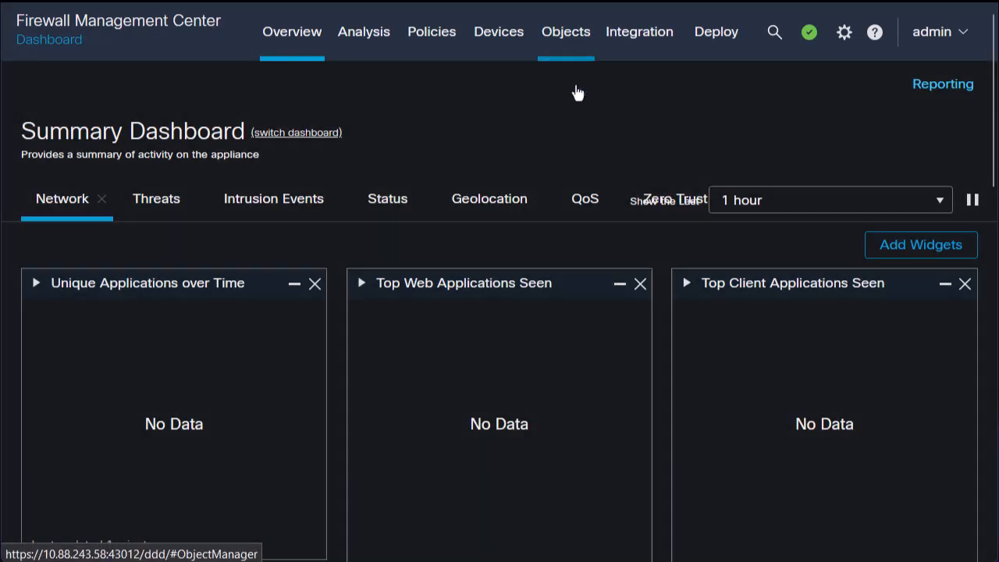
Navigate to the FlexConfig Object list under Object Management
left_click(565, 31)
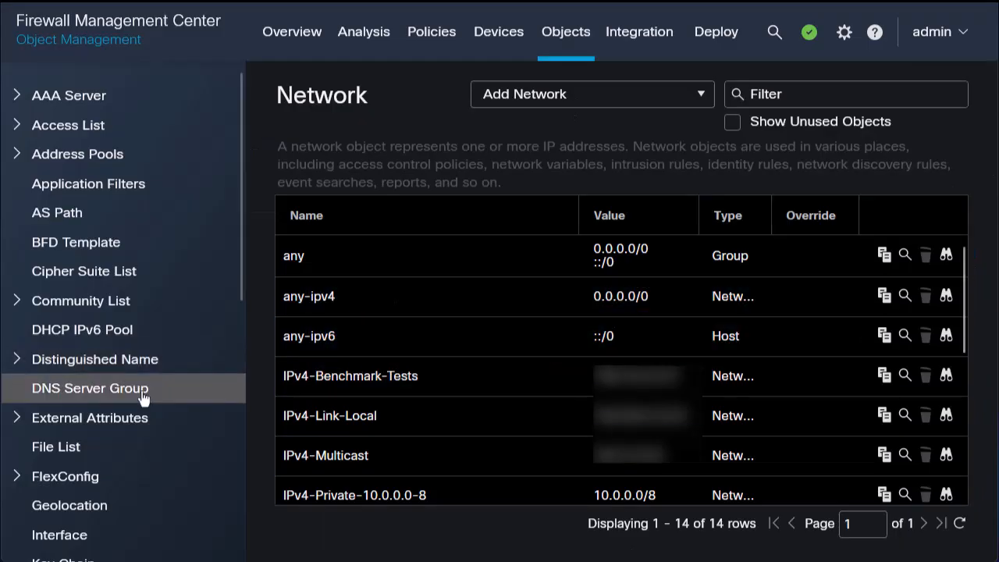
left_click(66, 476)
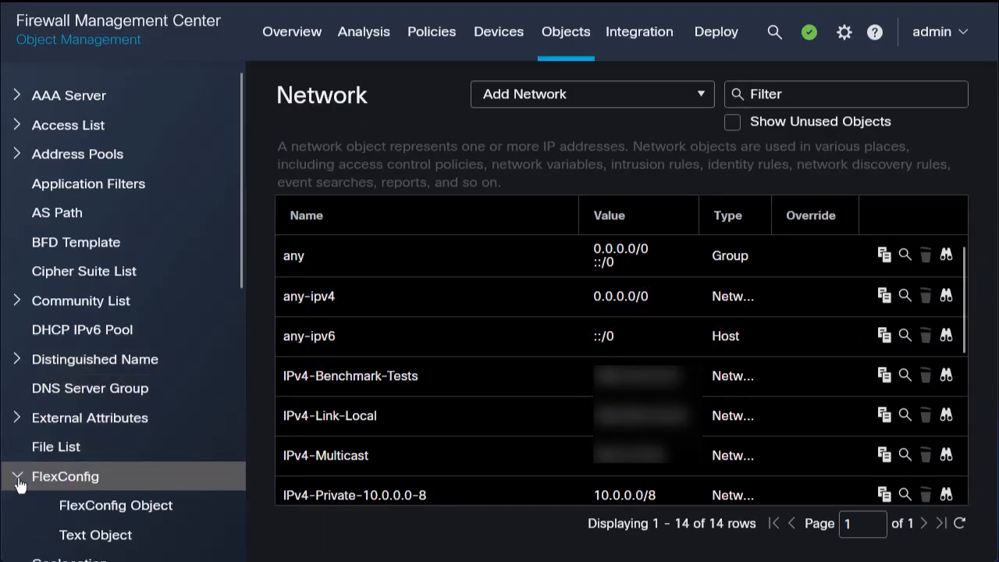
left_click(116, 506)
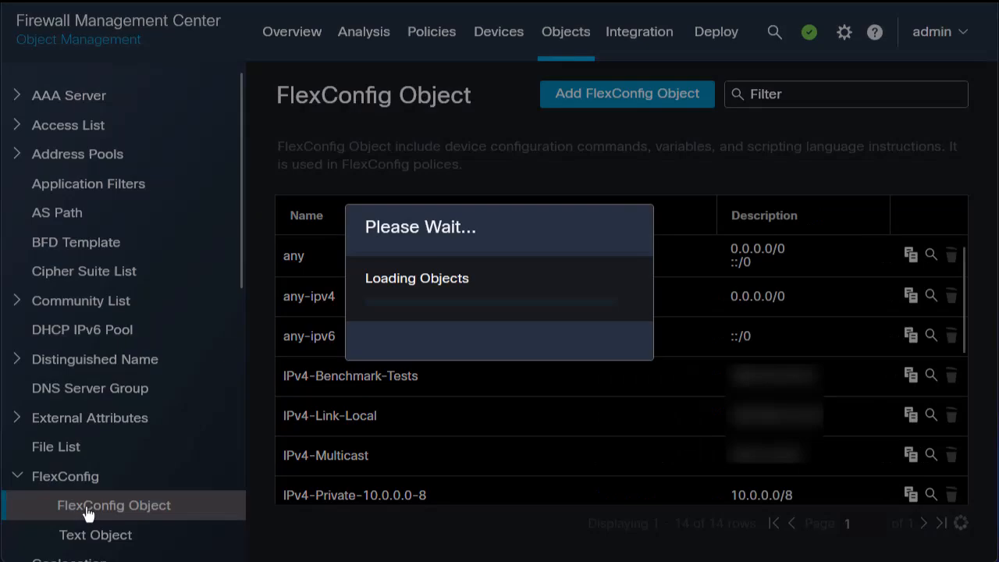
Start a new FlexConfig object named enable-threat-detection-ravpn, deploying Everytime with type Append
left_click(113, 506)
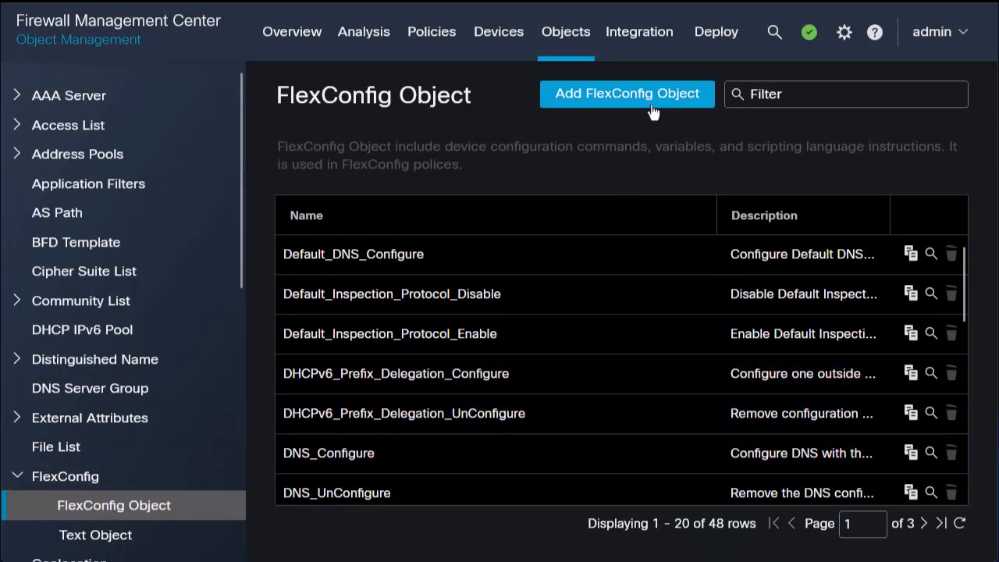
left_click(628, 94)
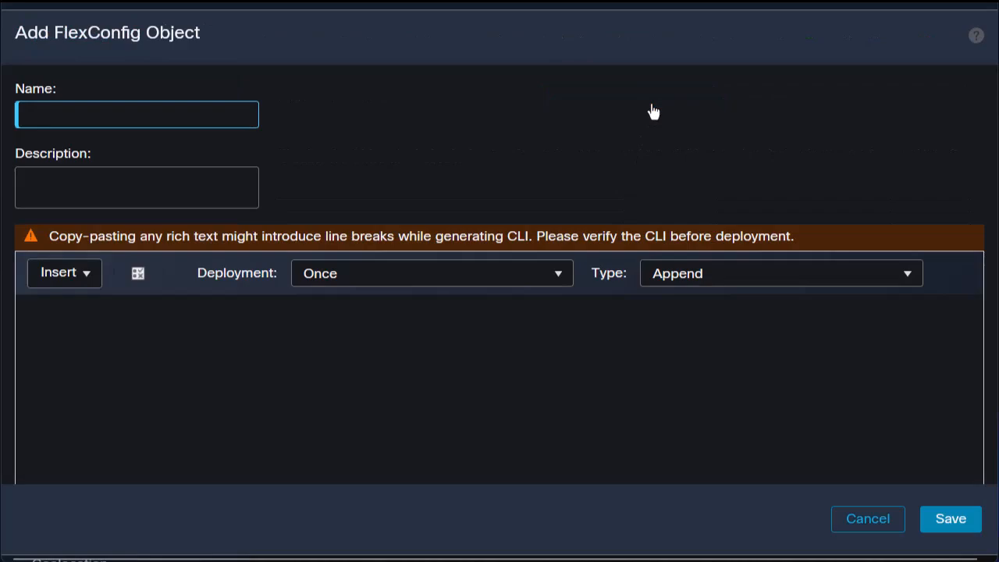
type("enable-threat-detection-ravpn")
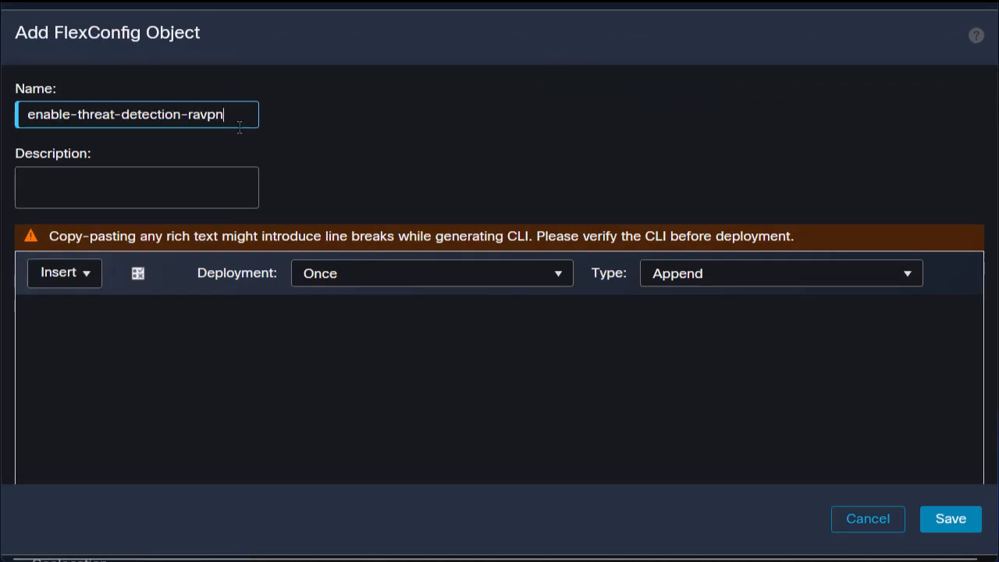
mouse_move(514, 280)
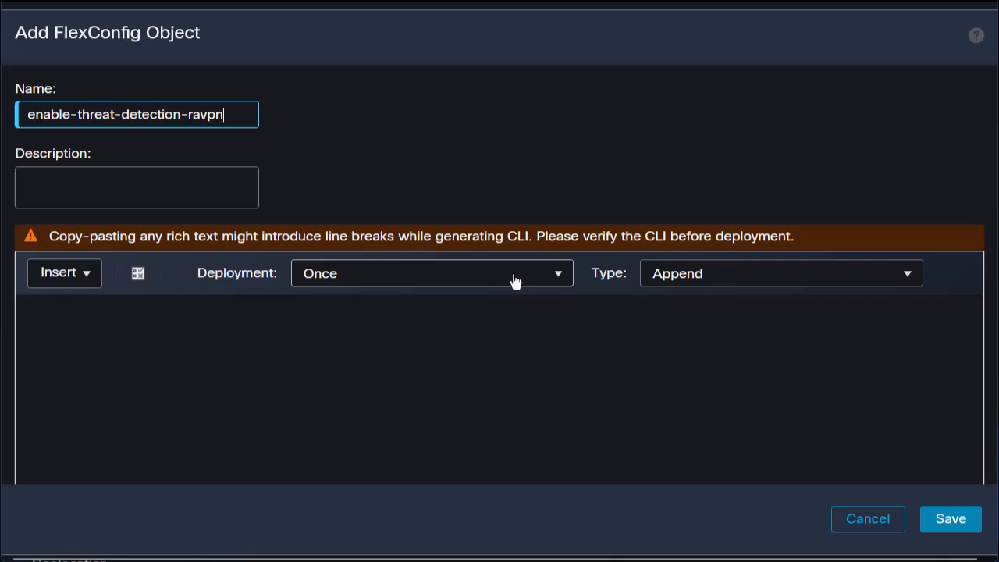
left_click(431, 274)
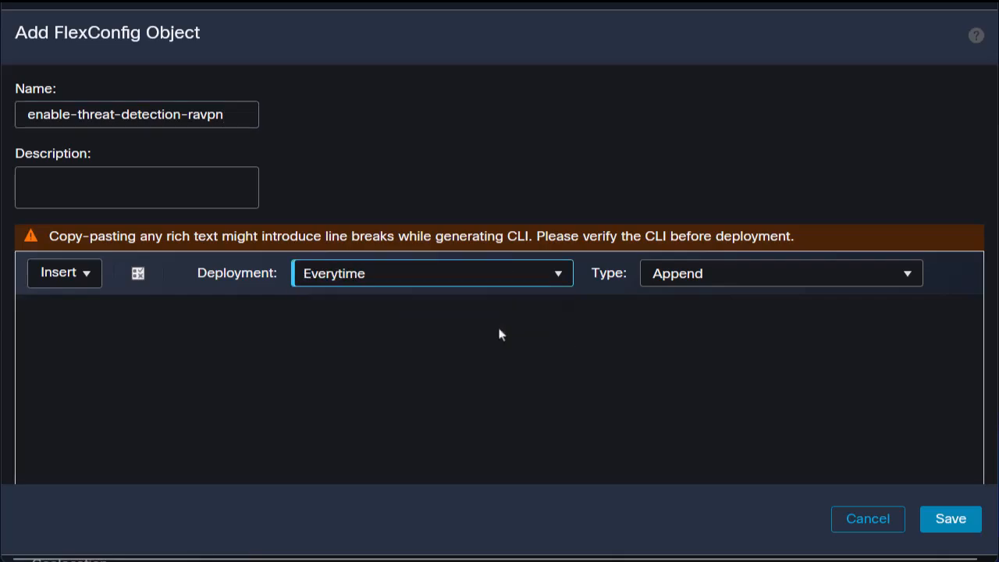
left_click(781, 273)
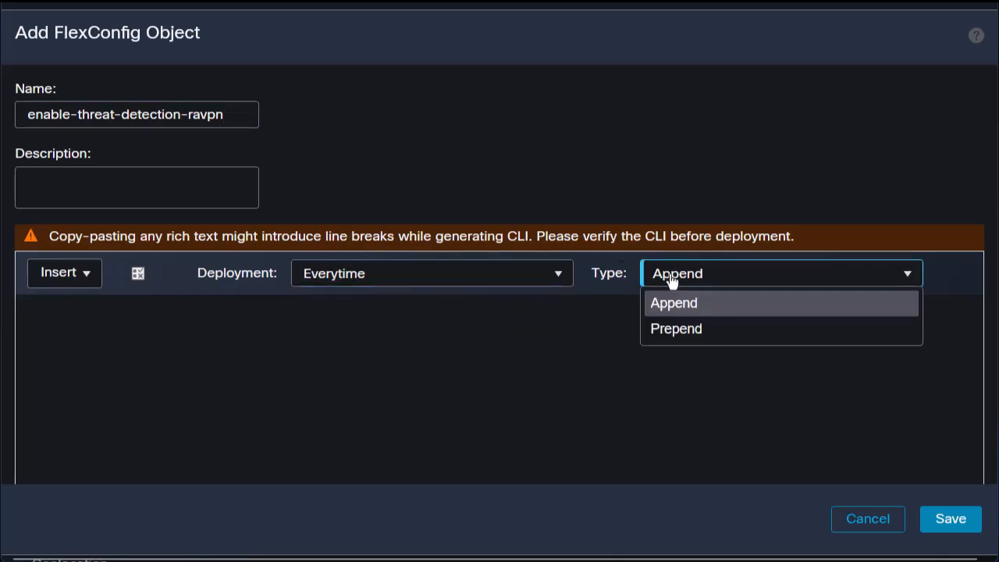
left_click(673, 303)
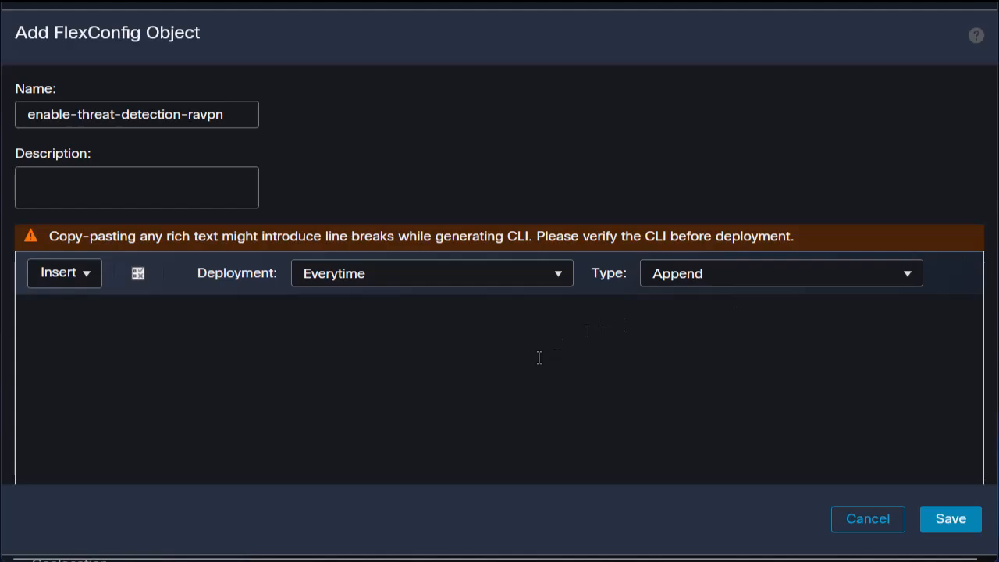
Enter the threat-detection service invalid-vpn-access commands and save the object
type("threat-detection service invalid-vpn-access")
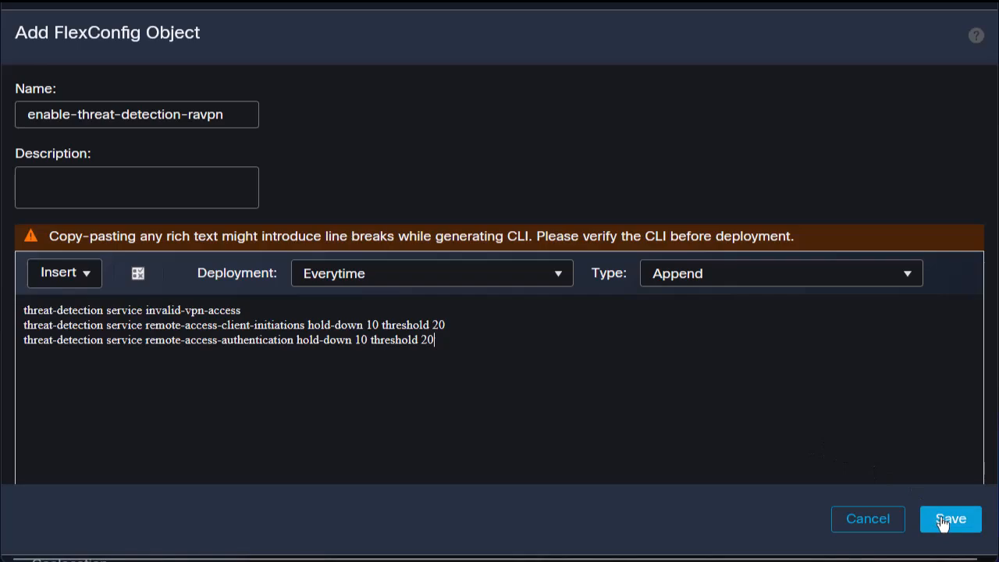
left_click(949, 518)
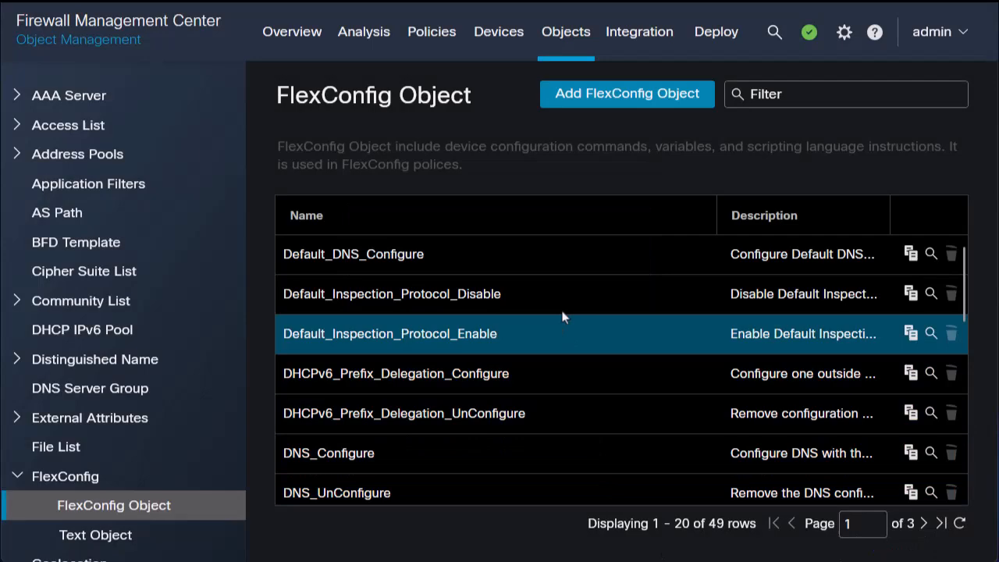
Create a new FlexConfig policy Flex-Config-vFTD1 and select FTD-01 as its targeted device
left_click(499, 31)
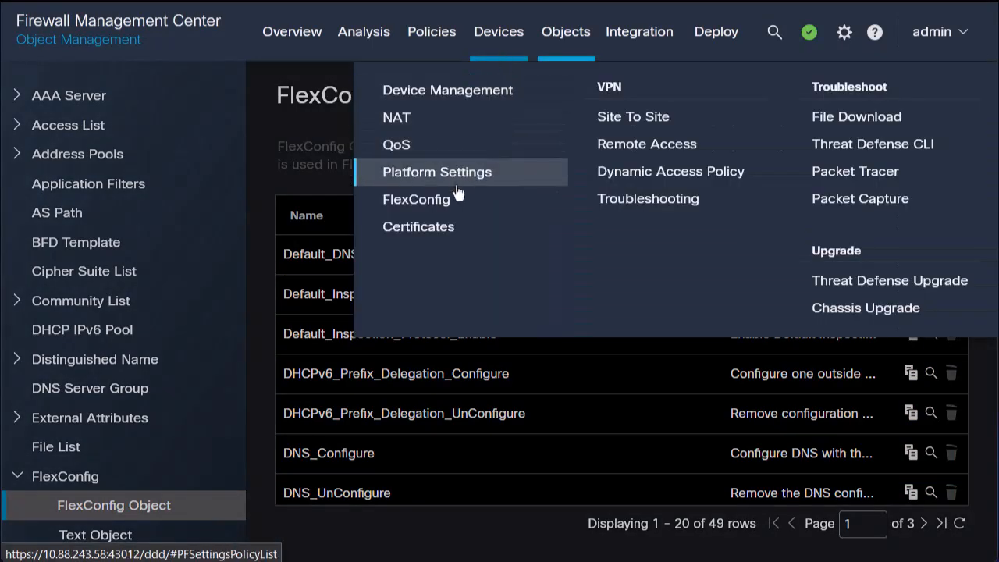
left_click(415, 200)
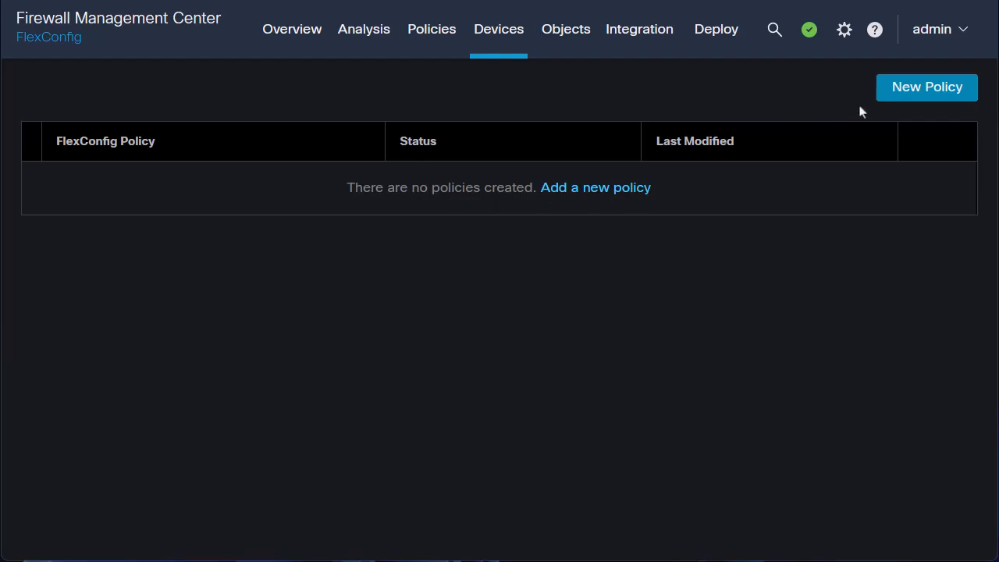
left_click(927, 87)
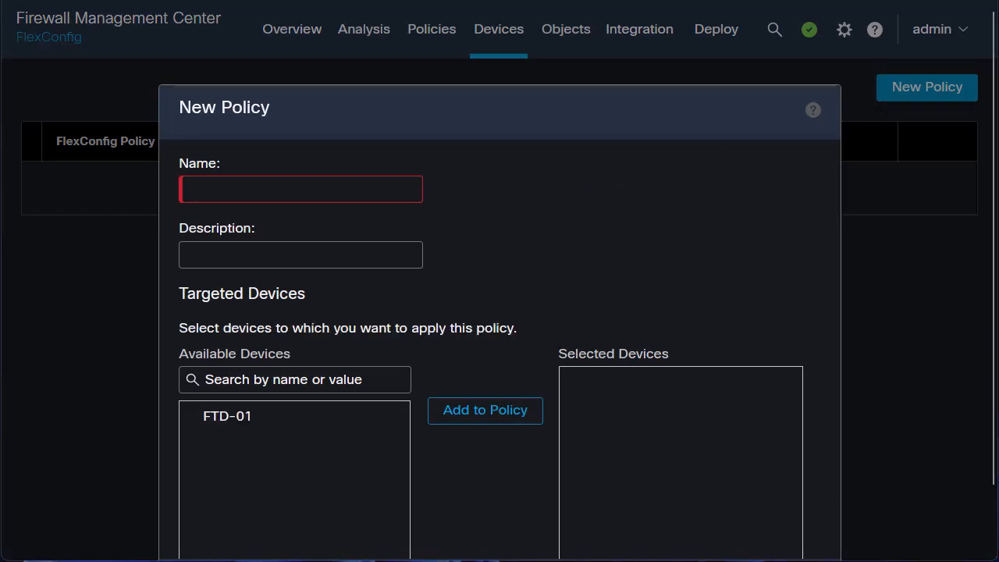
left_click(299, 188)
type("Flex-Config-vFTD1")
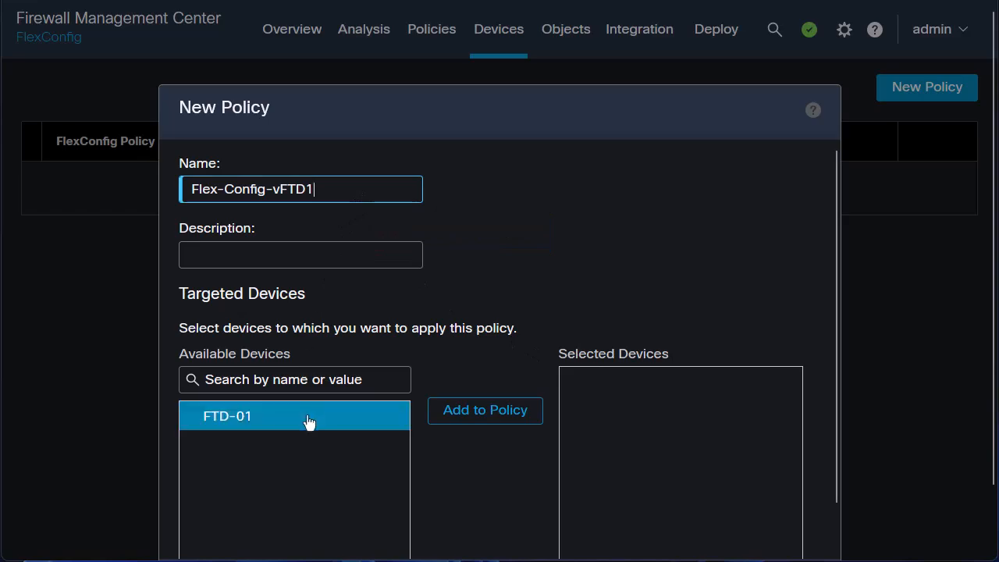
left_click(484, 409)
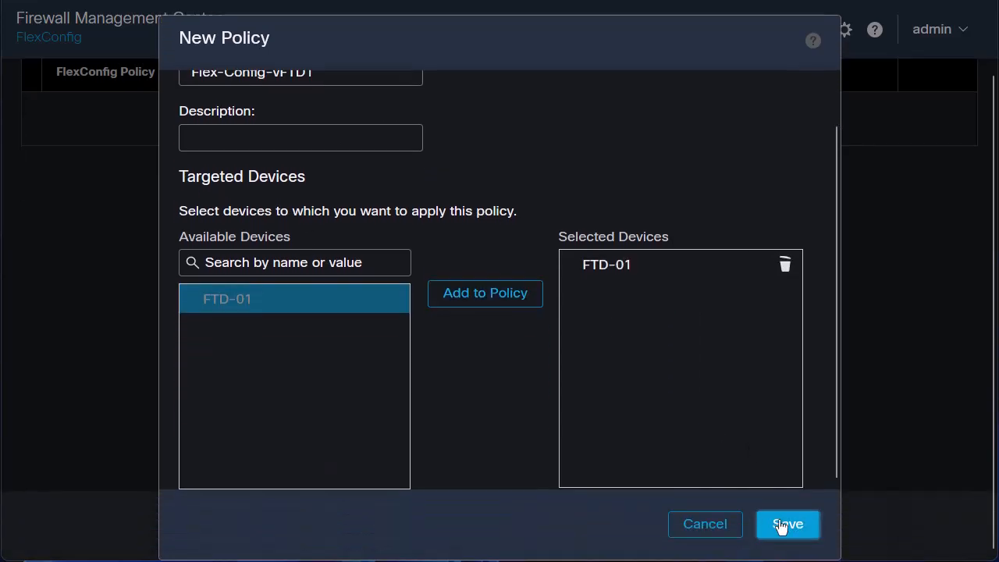
Save the policy, add enable-threat-detection-ravpn to its appended FlexConfigs, and save again
left_click(787, 525)
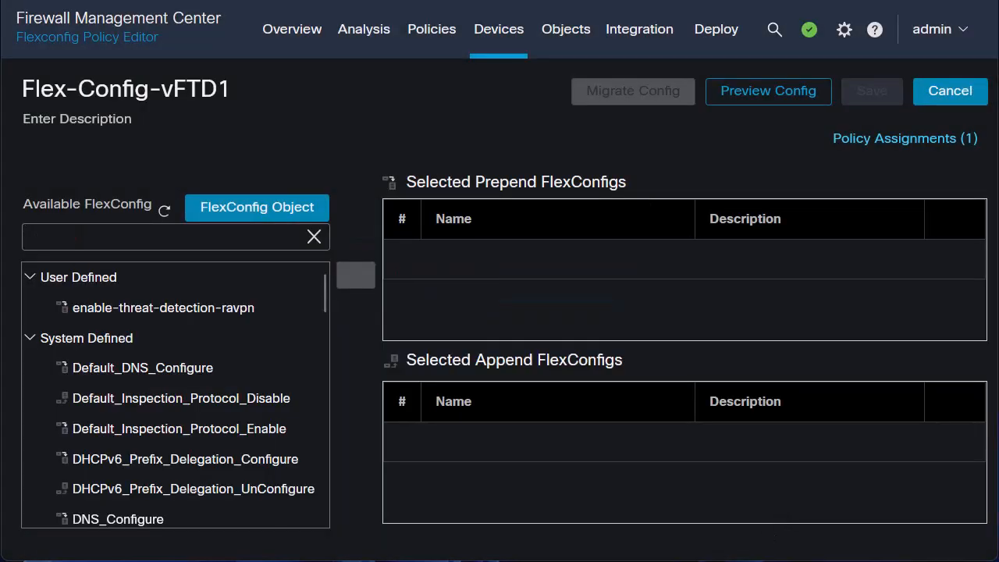
left_click(163, 308)
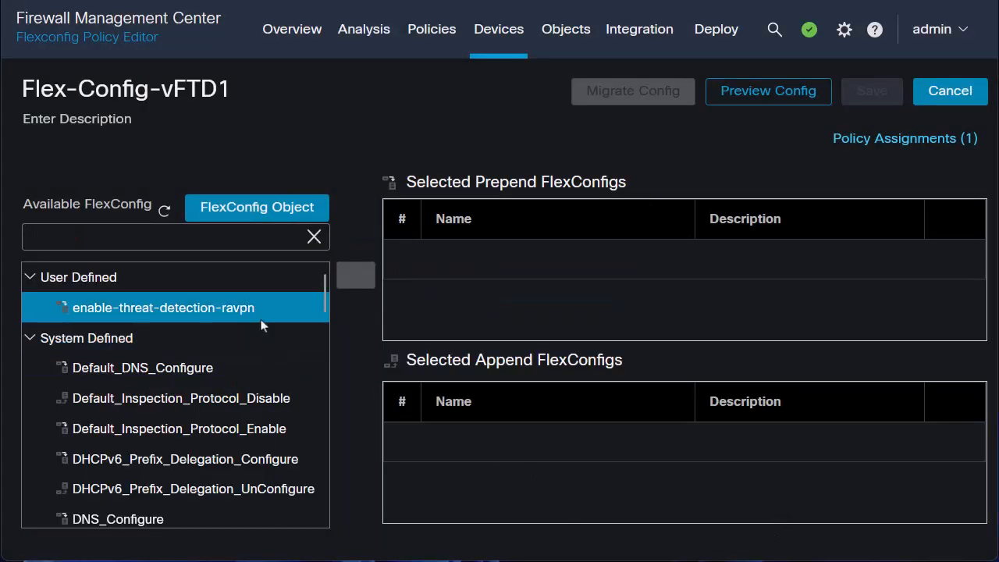
mouse_move(356, 275)
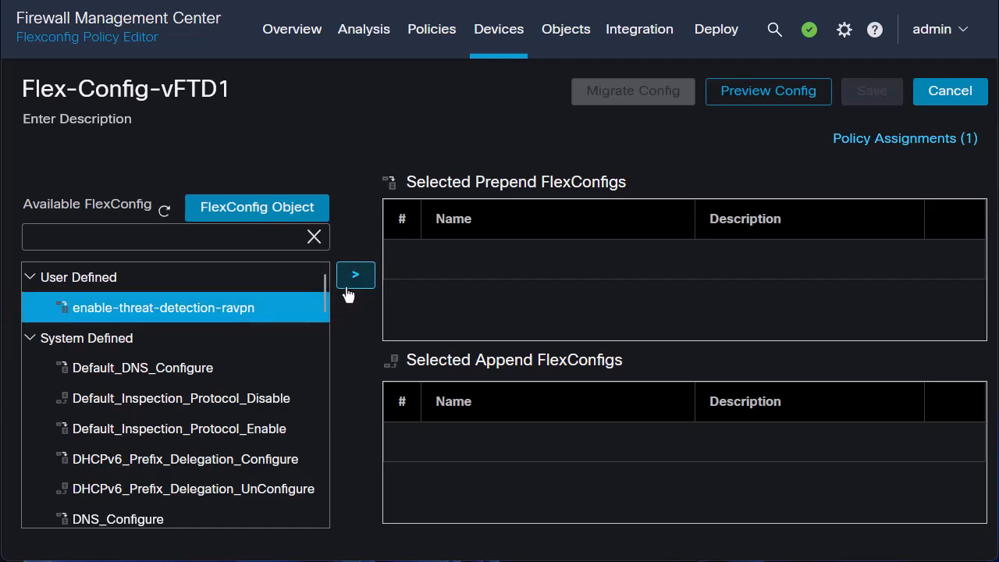
left_click(356, 275)
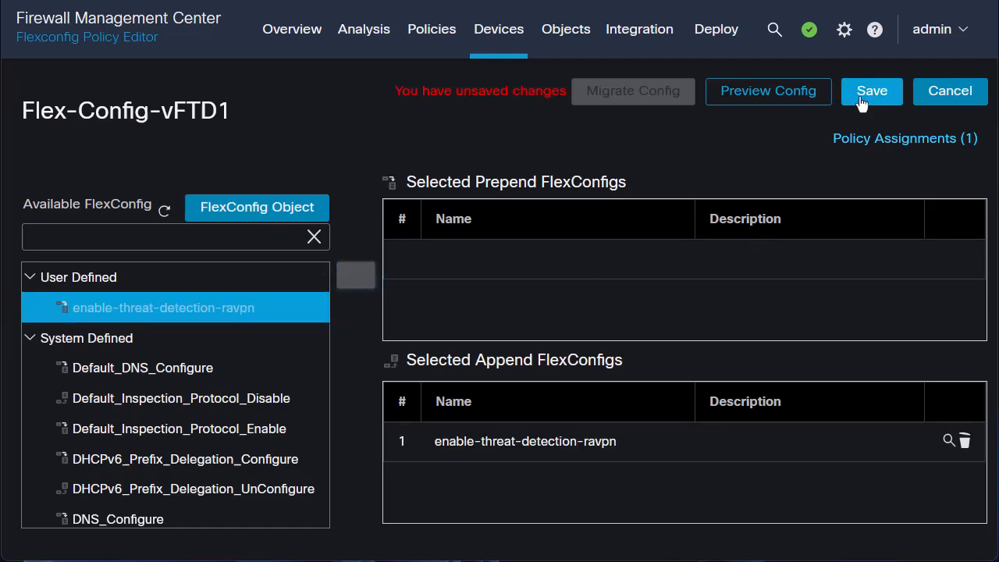
left_click(871, 90)
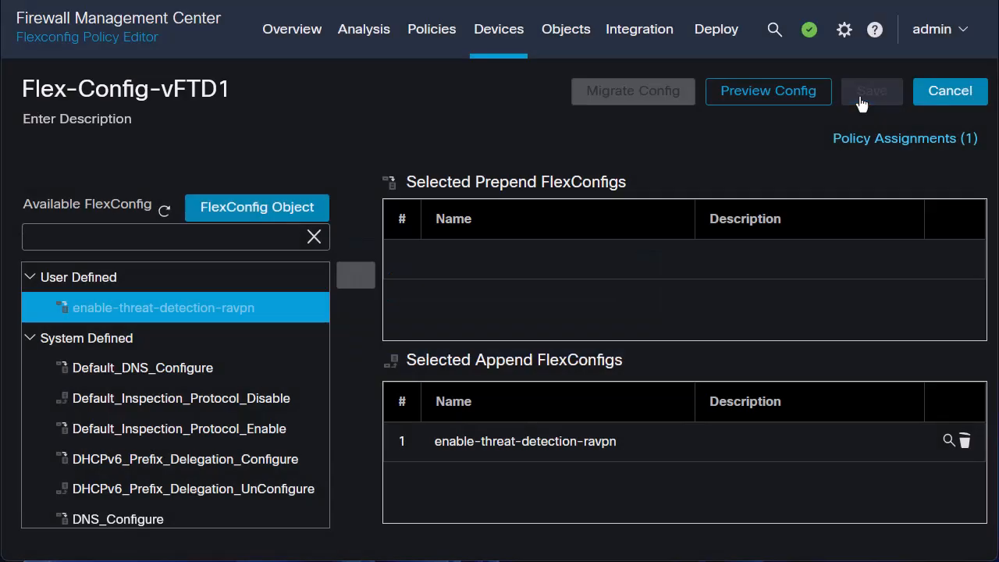
mouse_move(715, 28)
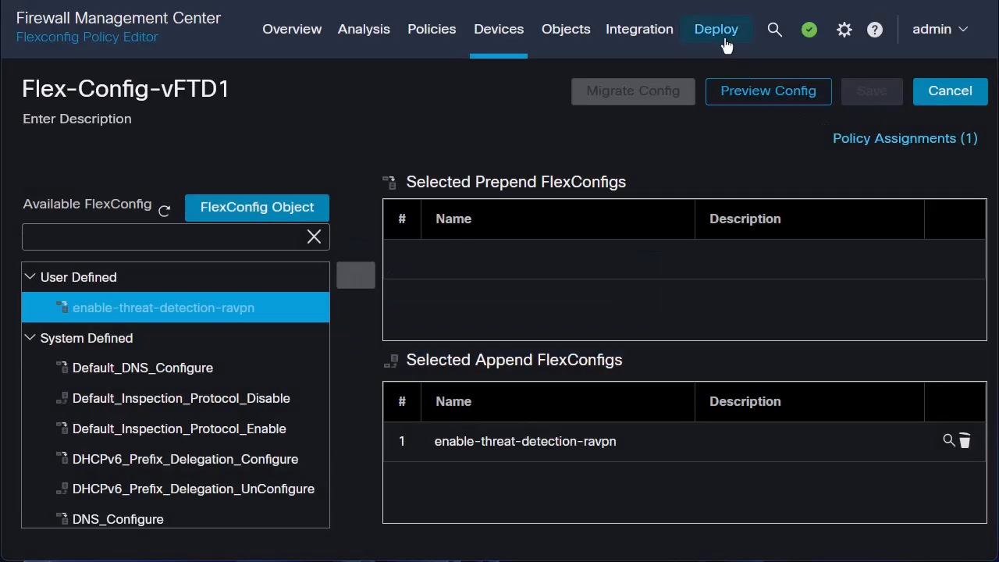
Deploy pending changes to FTD-01 with warnings ignored
left_click(715, 28)
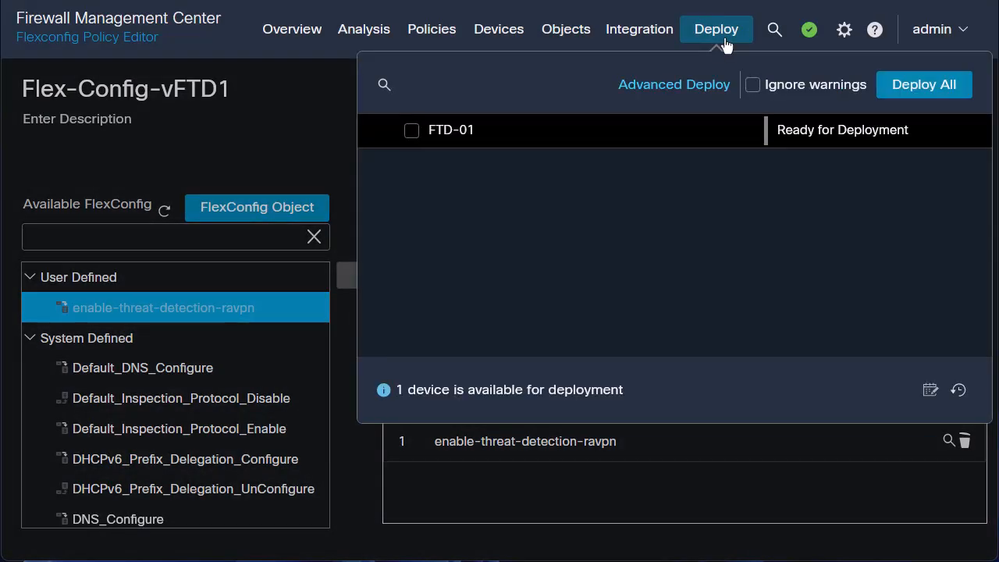
left_click(753, 85)
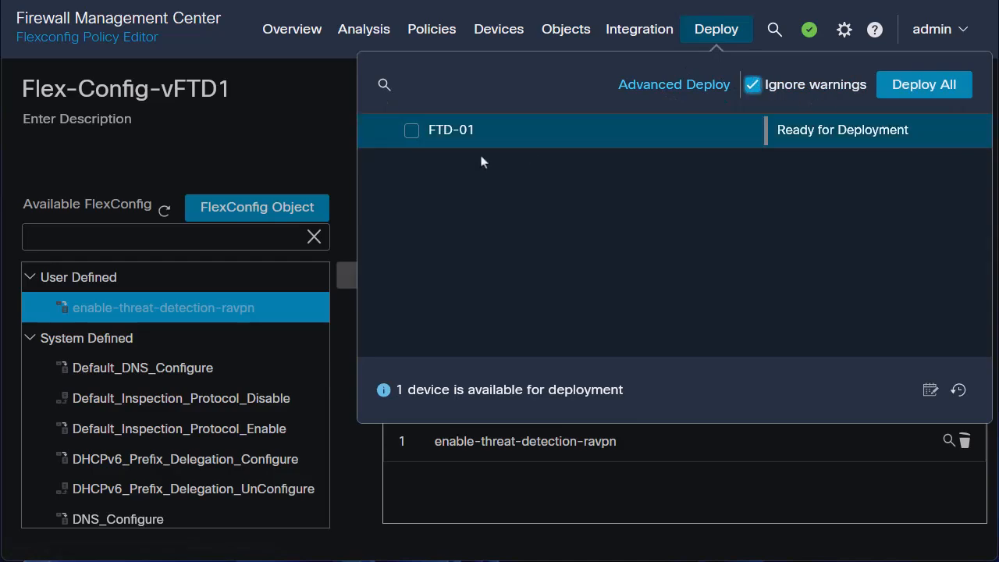
left_click(924, 85)
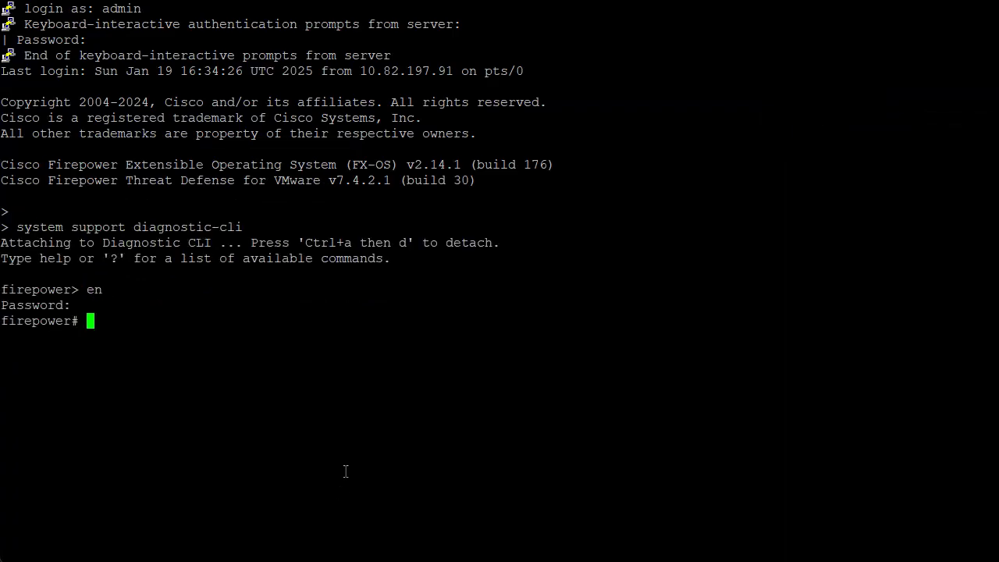
Run 'show running-config | include threat-detection' and 'show threat-detection service' in the FTD CLI
type("show running-config | include threat-detection")
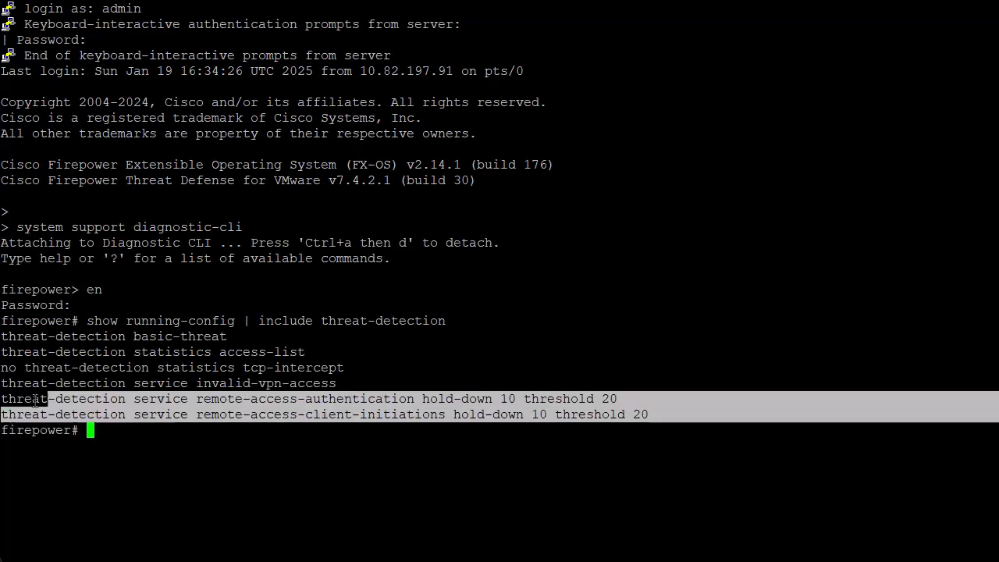
type("show threat-detection service")
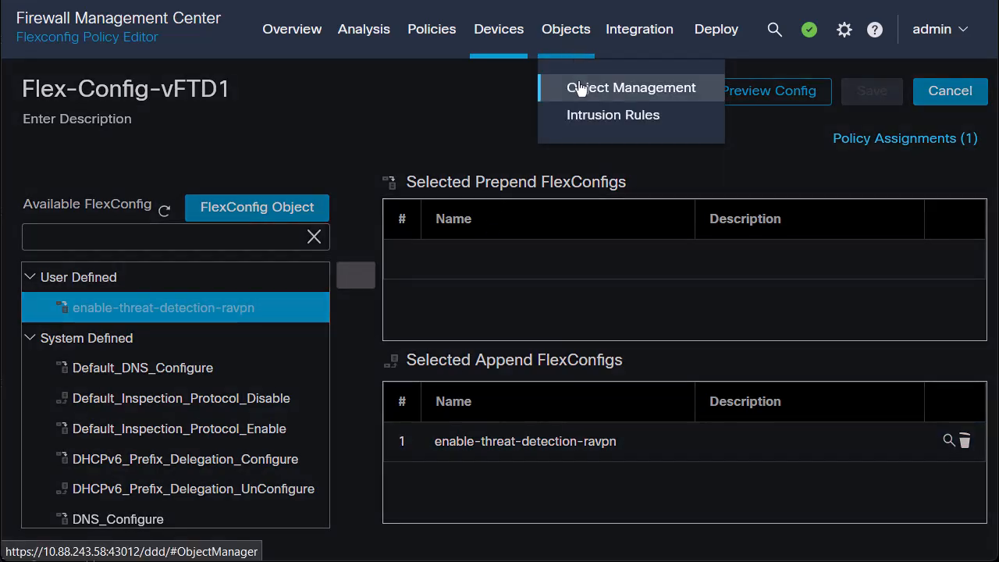
Edit enable-threat-detection-ravpn to hold 'no threat-detection service' commands and save it
left_click(631, 87)
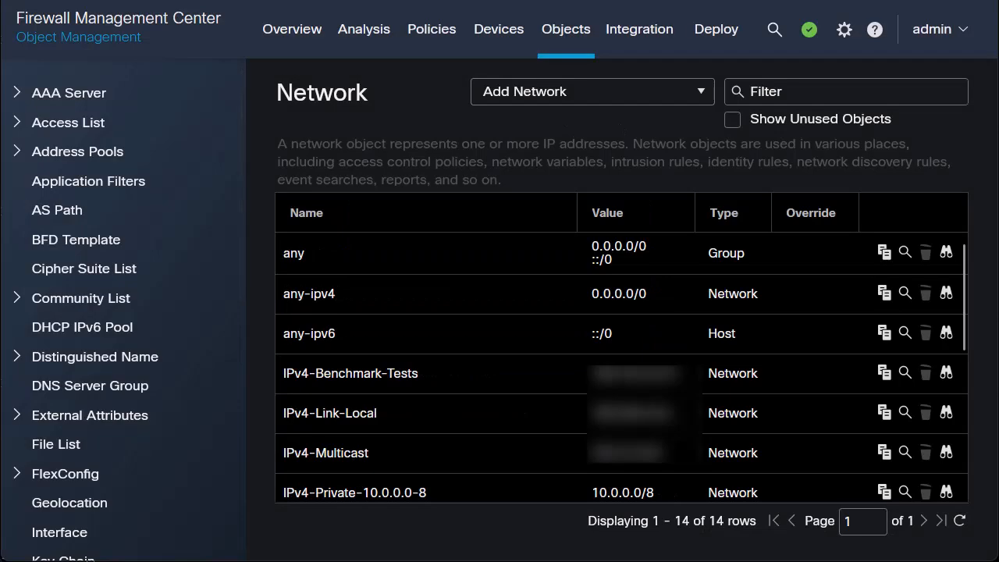
left_click(66, 473)
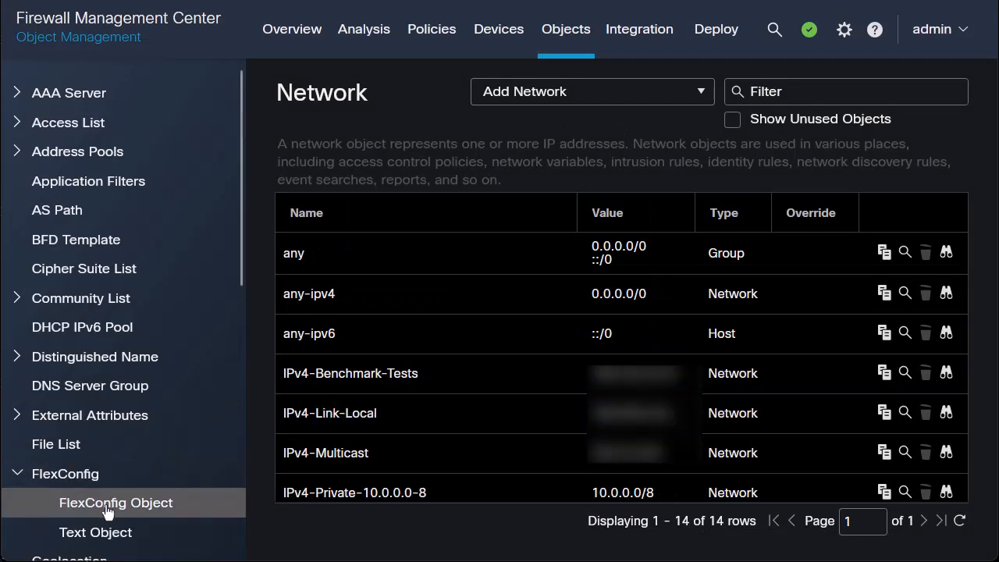
left_click(116, 503)
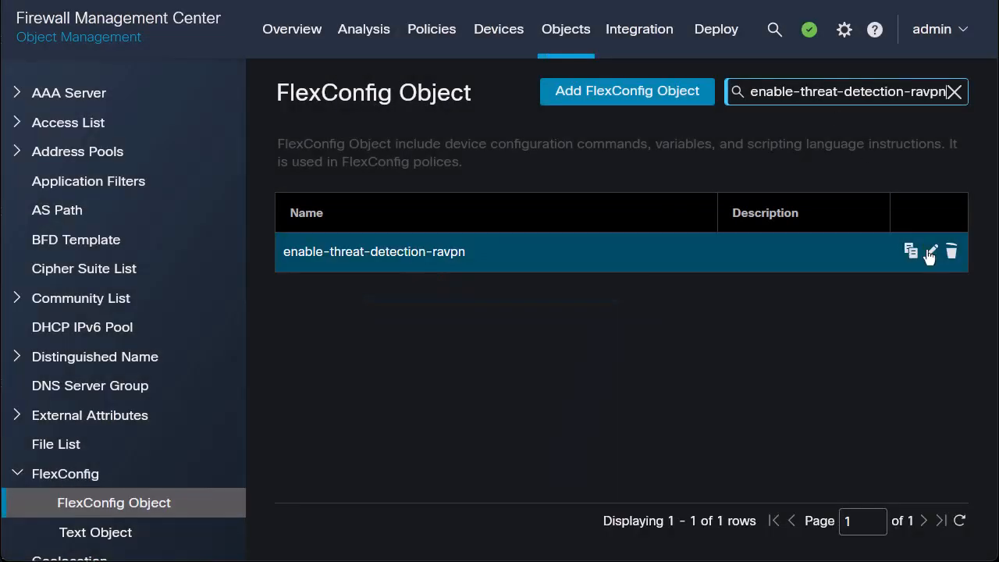
left_click(931, 251)
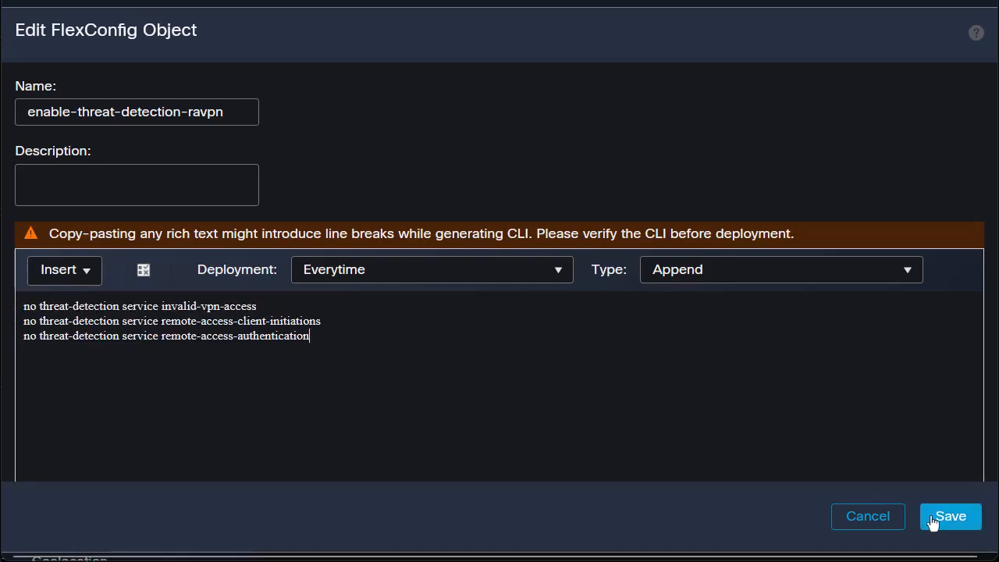
left_click(949, 515)
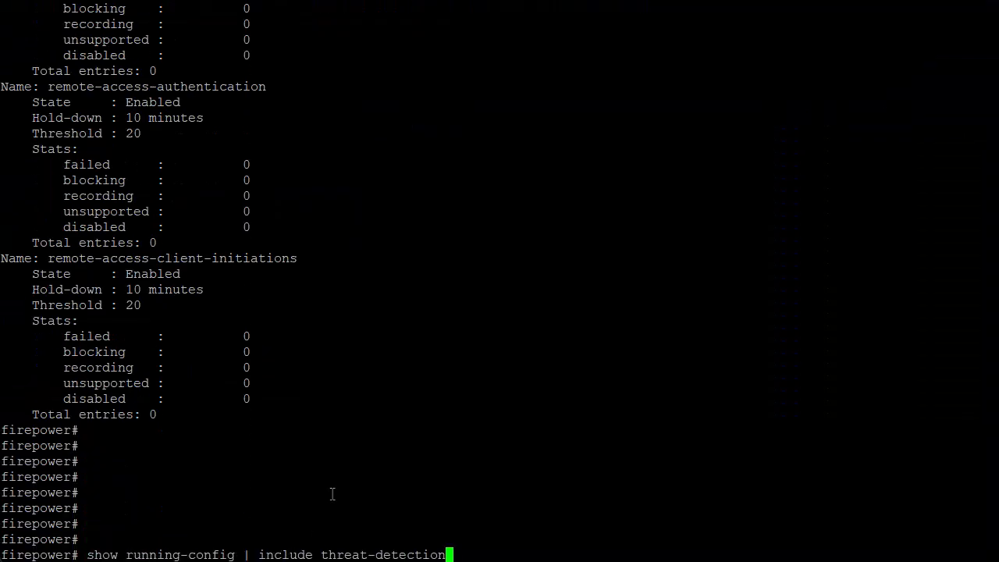
Run 'show threat-detection service' to confirm all three remote-access services report Disabled
key("enter")
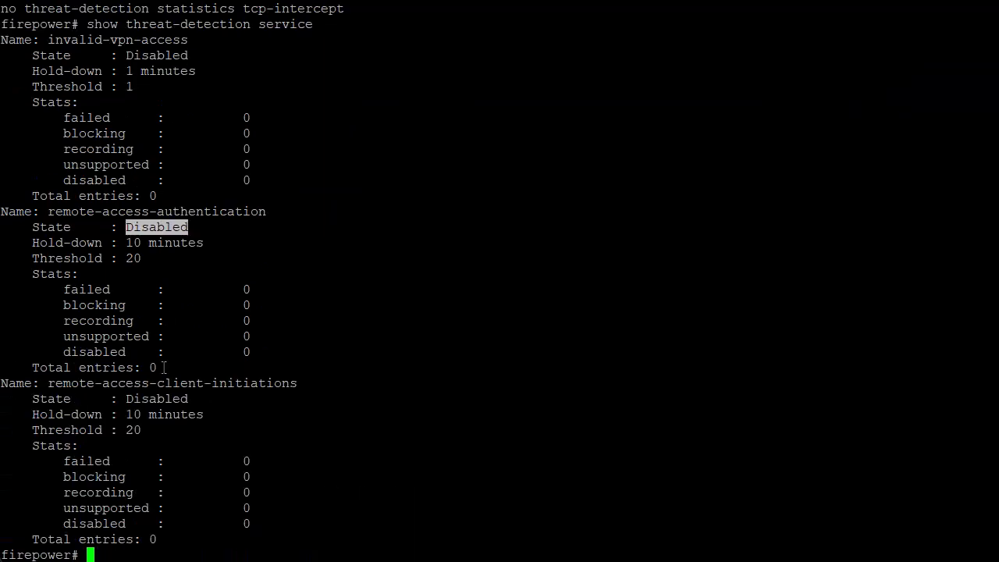